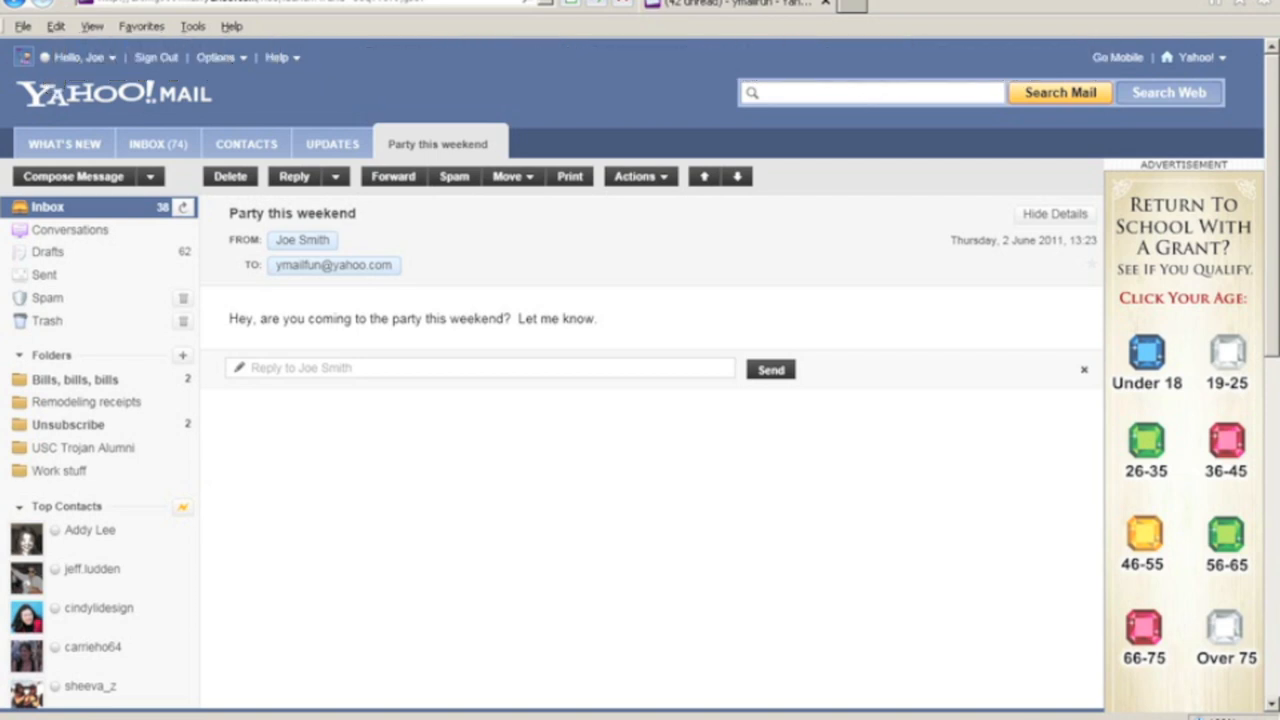
Open Joe Smith's party invitation and move down into the message body.
{"action": "key", "text": "3"}
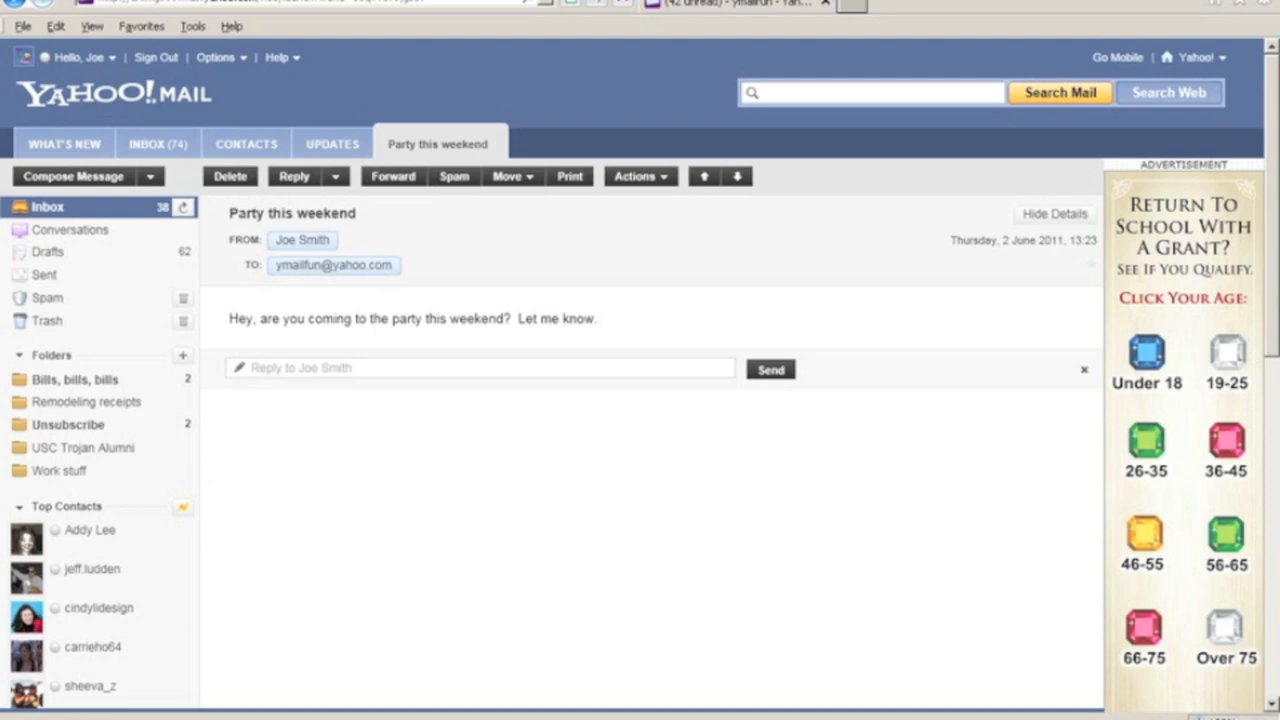
{"action": "key", "text": "Down"}
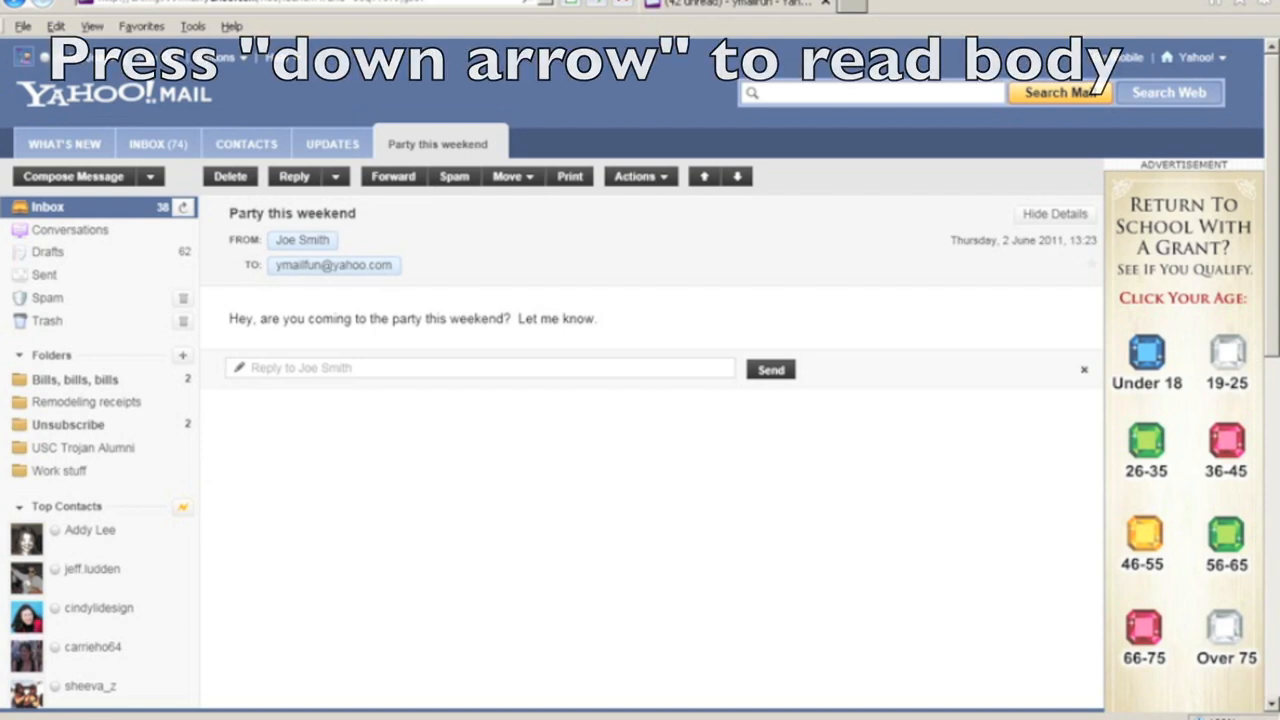
{"action": "key", "text": "Down"}
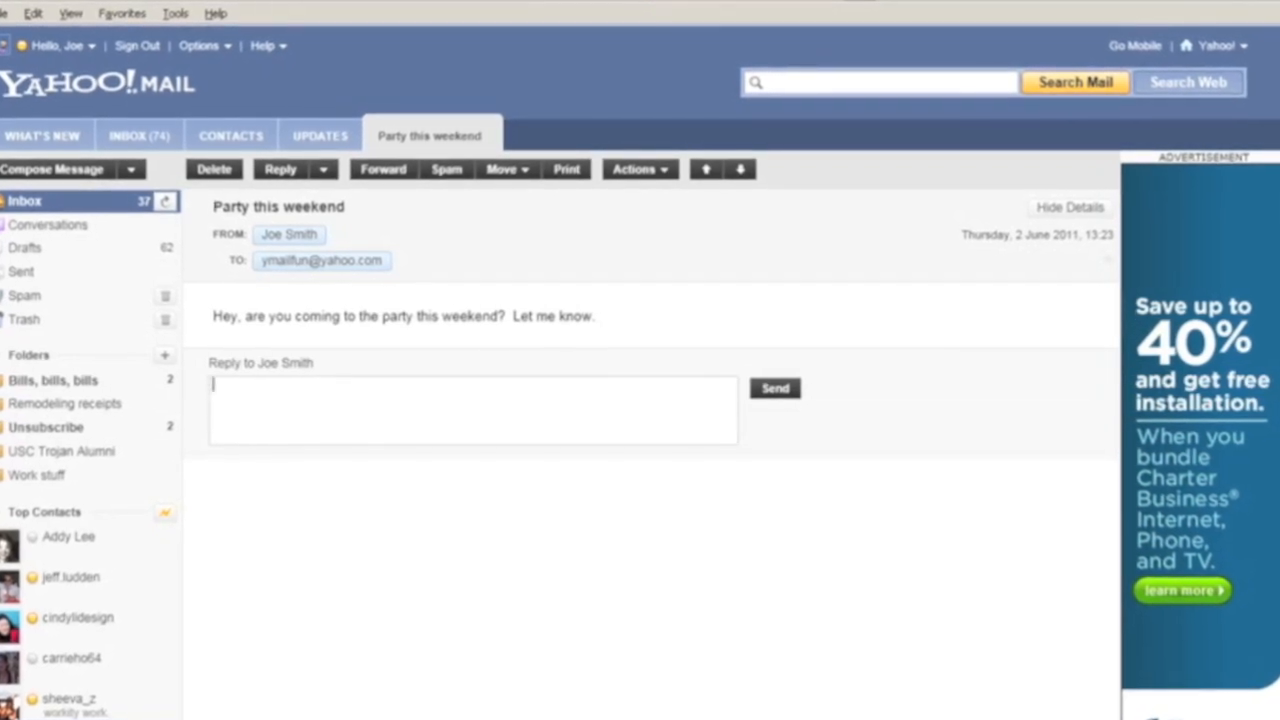
Type the quick reply 'Hi Joe. Yeah, I am coming to the party. See you this weekend.'.
{"action": "type", "text": "Hi Joe.  Y"}
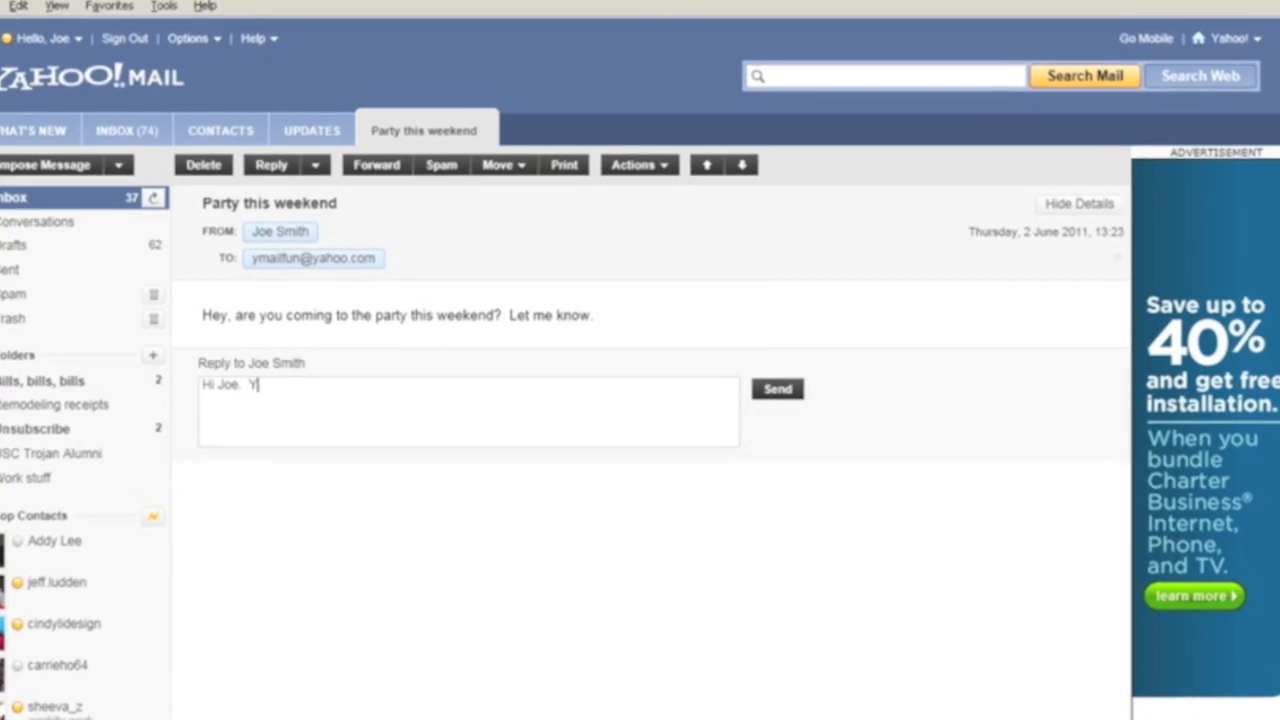
{"action": "type", "text": "eah, I am"}
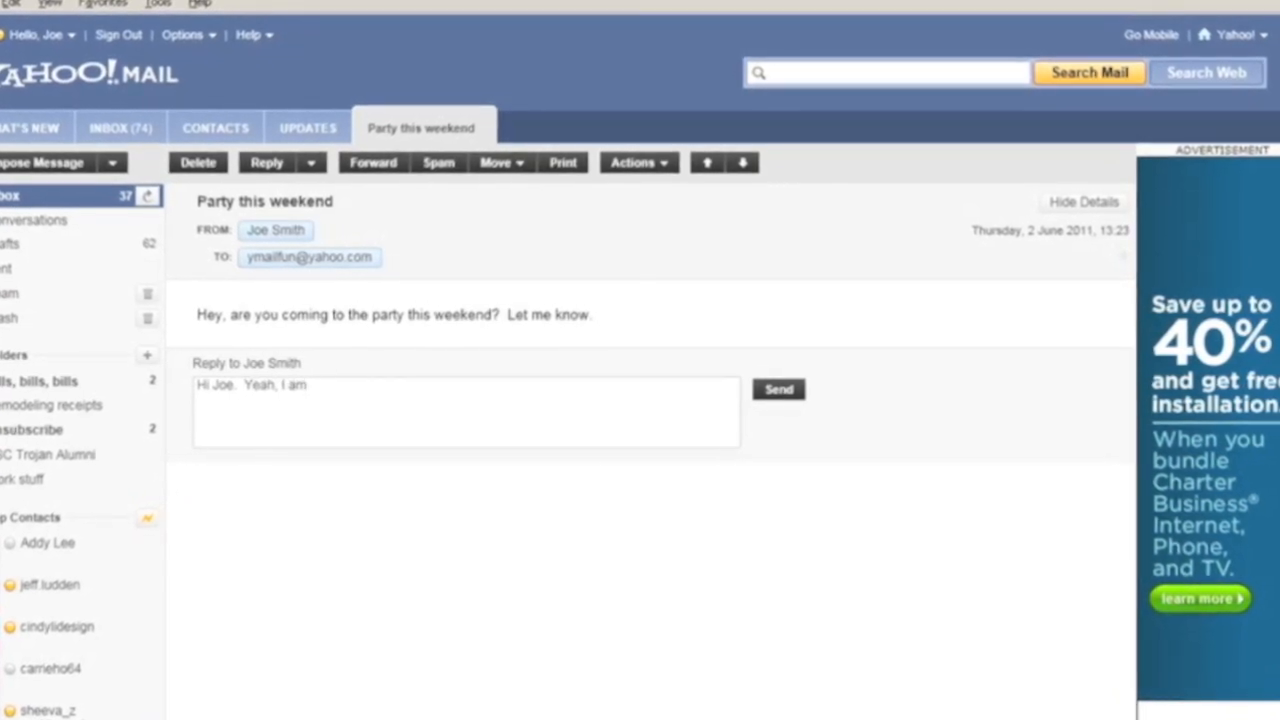
{"action": "type", "text": "coming to the party.  See you this weekend."}
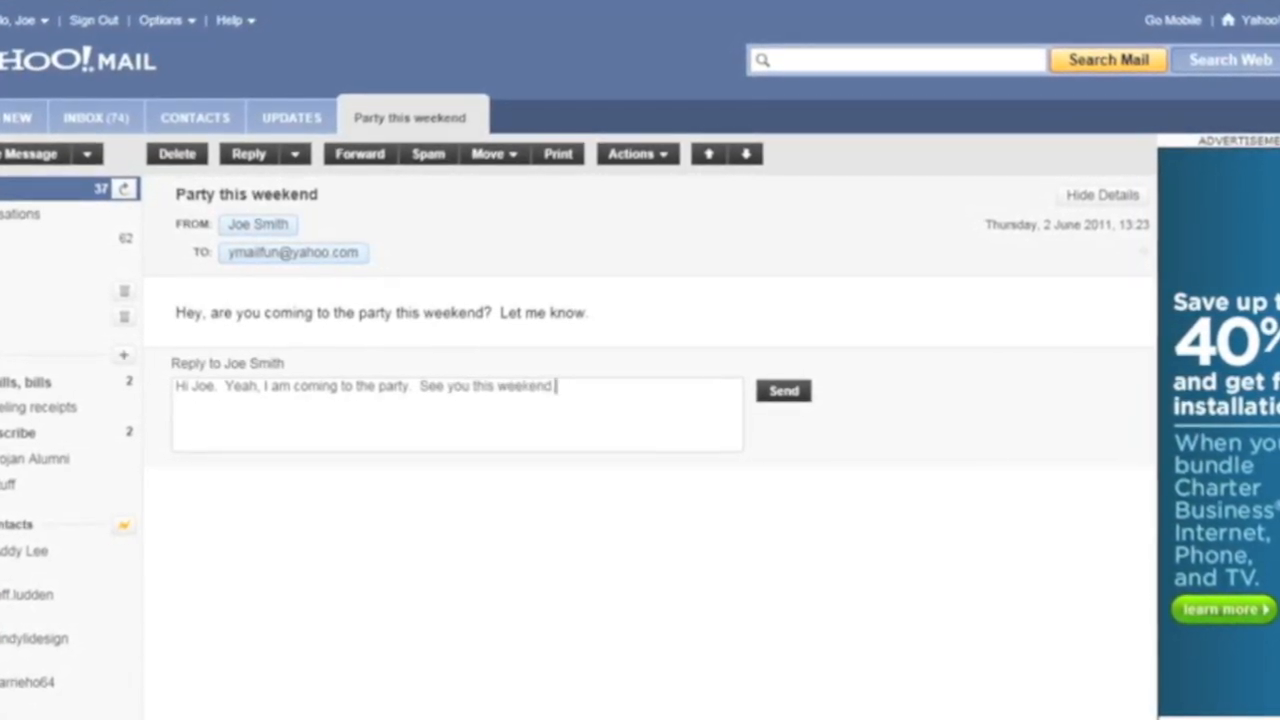
{"action": "key", "text": "tab"}
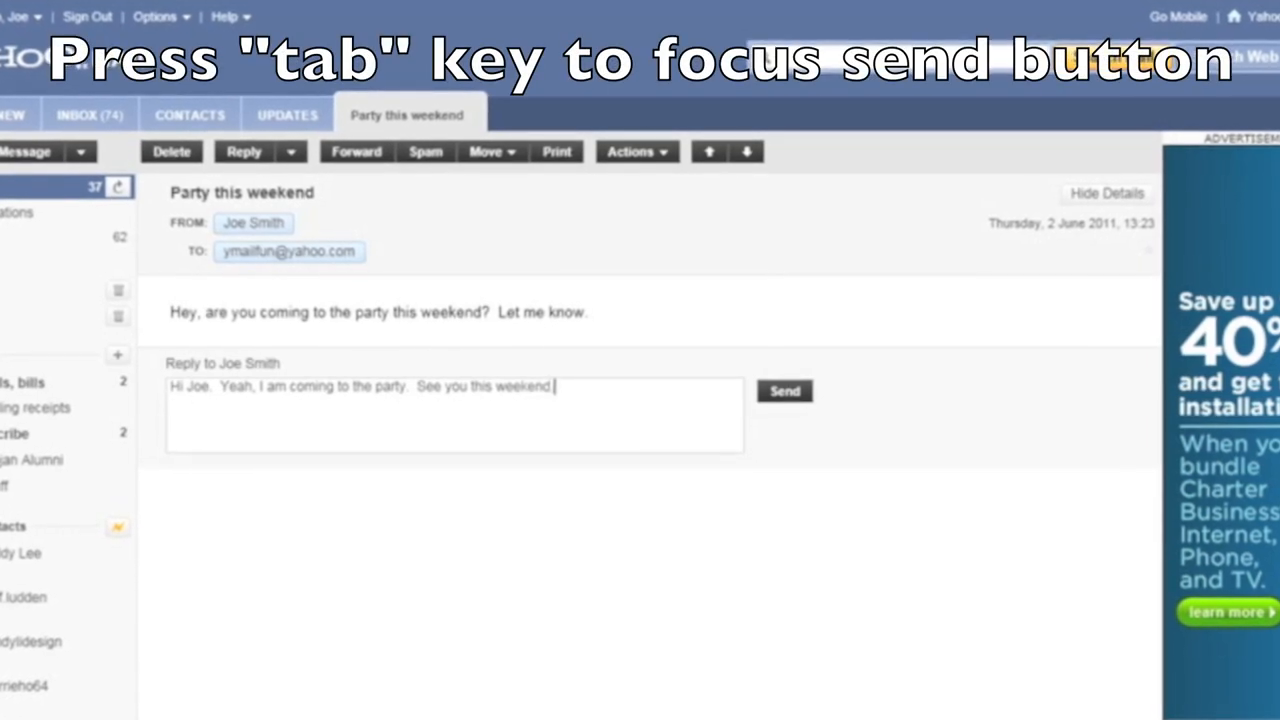
{"action": "key", "text": "tab"}
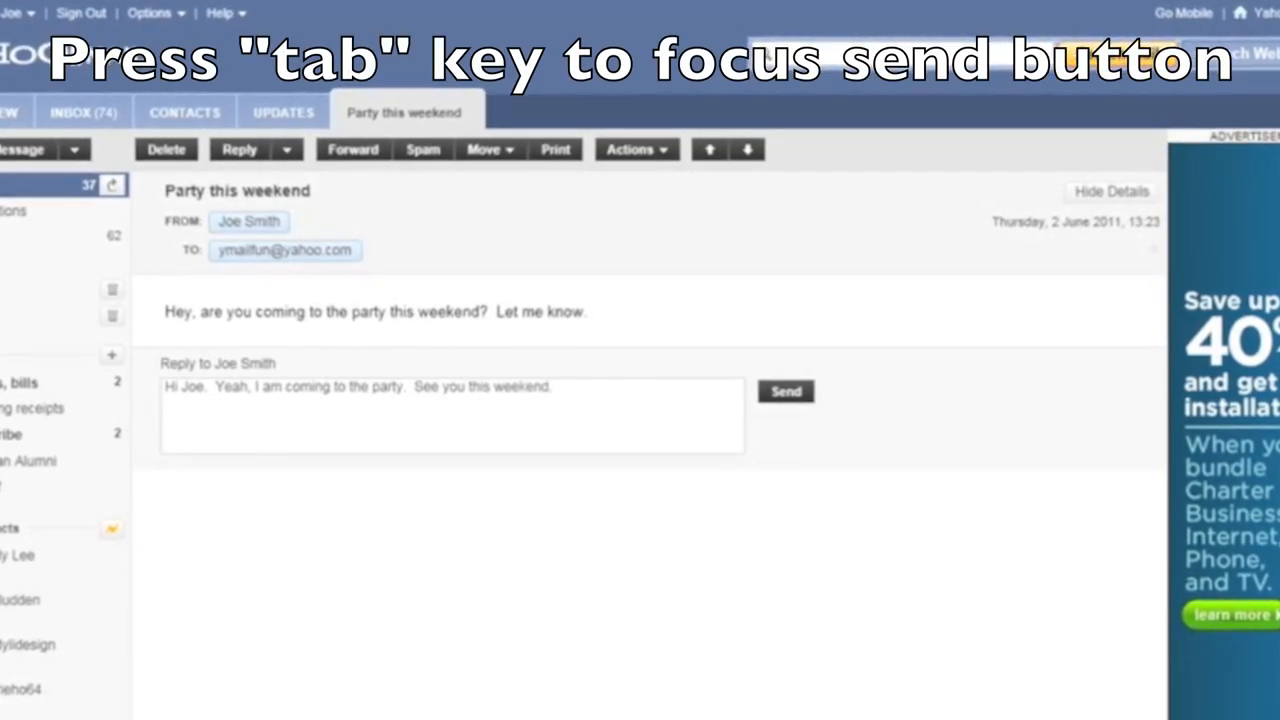
{"action": "key", "text": "tab"}
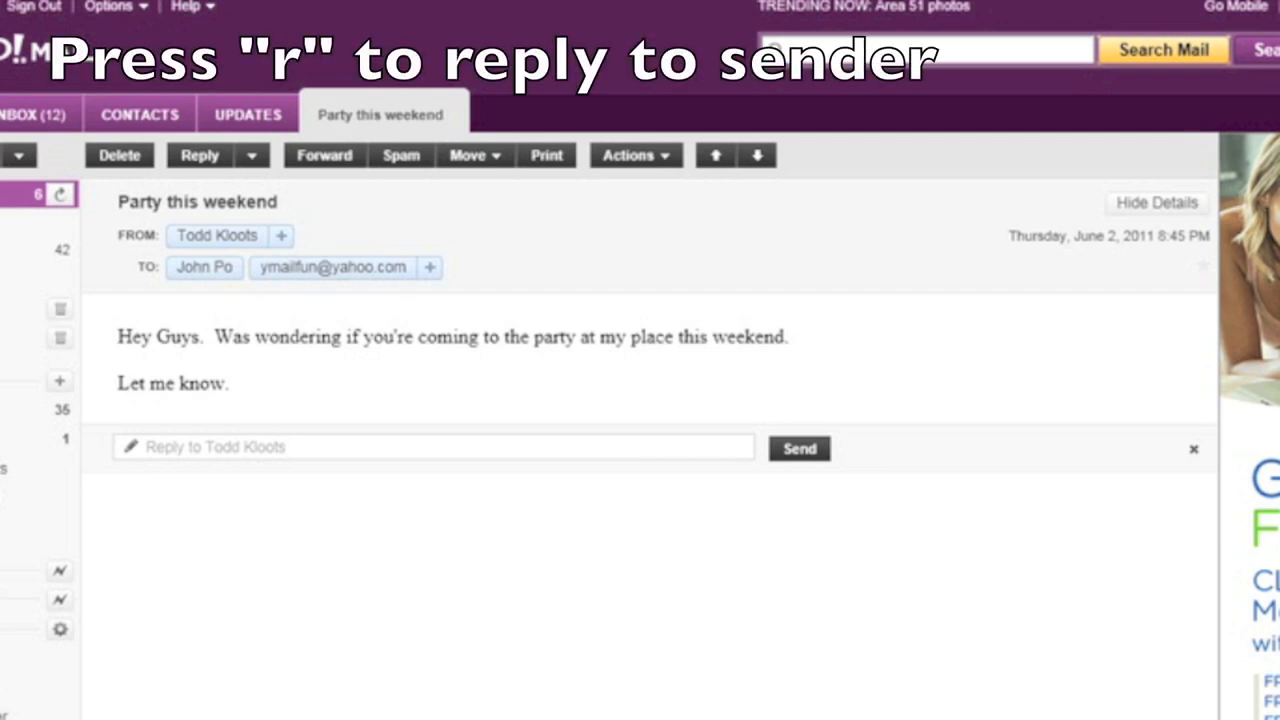
{"action": "key", "text": "a"}
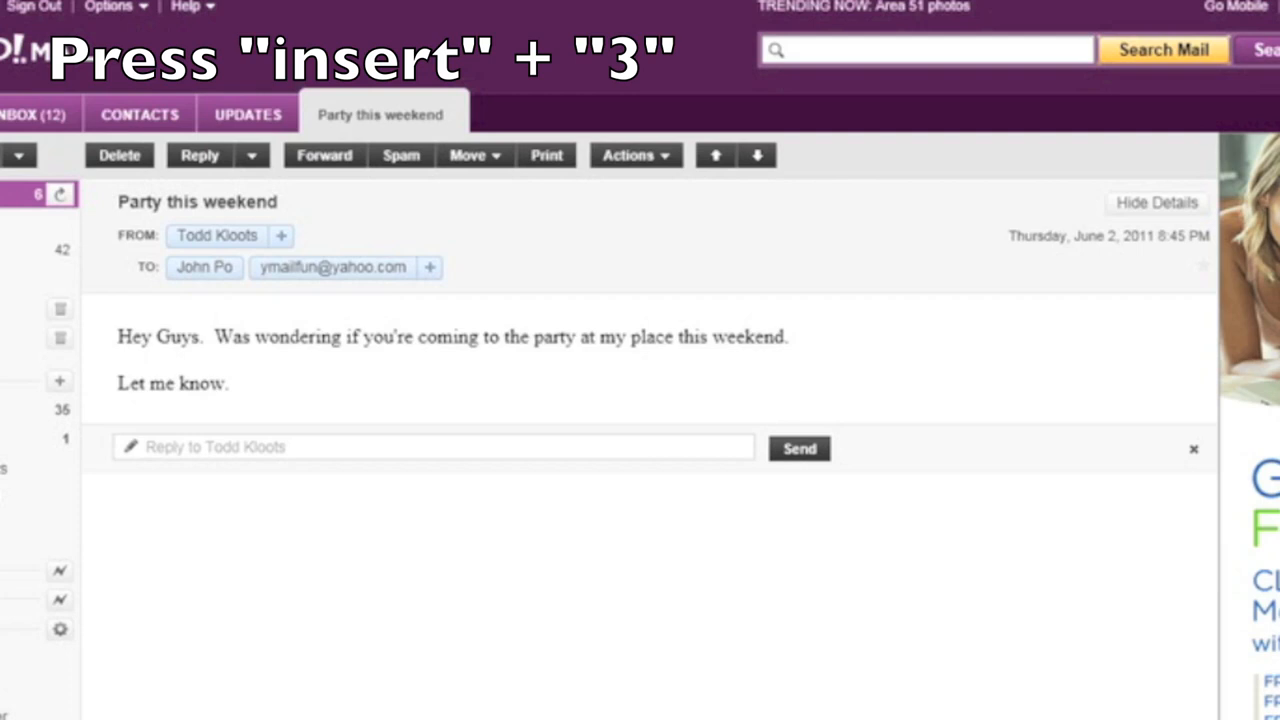
{"action": "key", "text": "insert+3"}
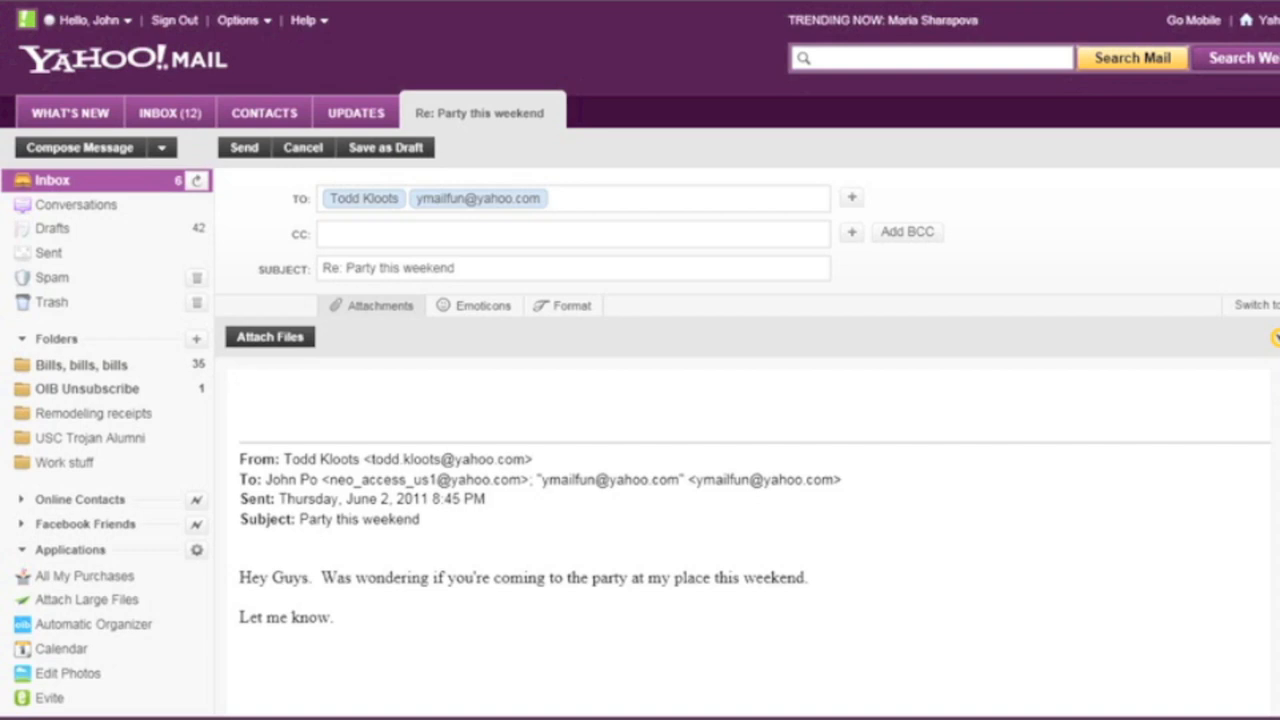
{"action": "type", "text": "Yep. See"}
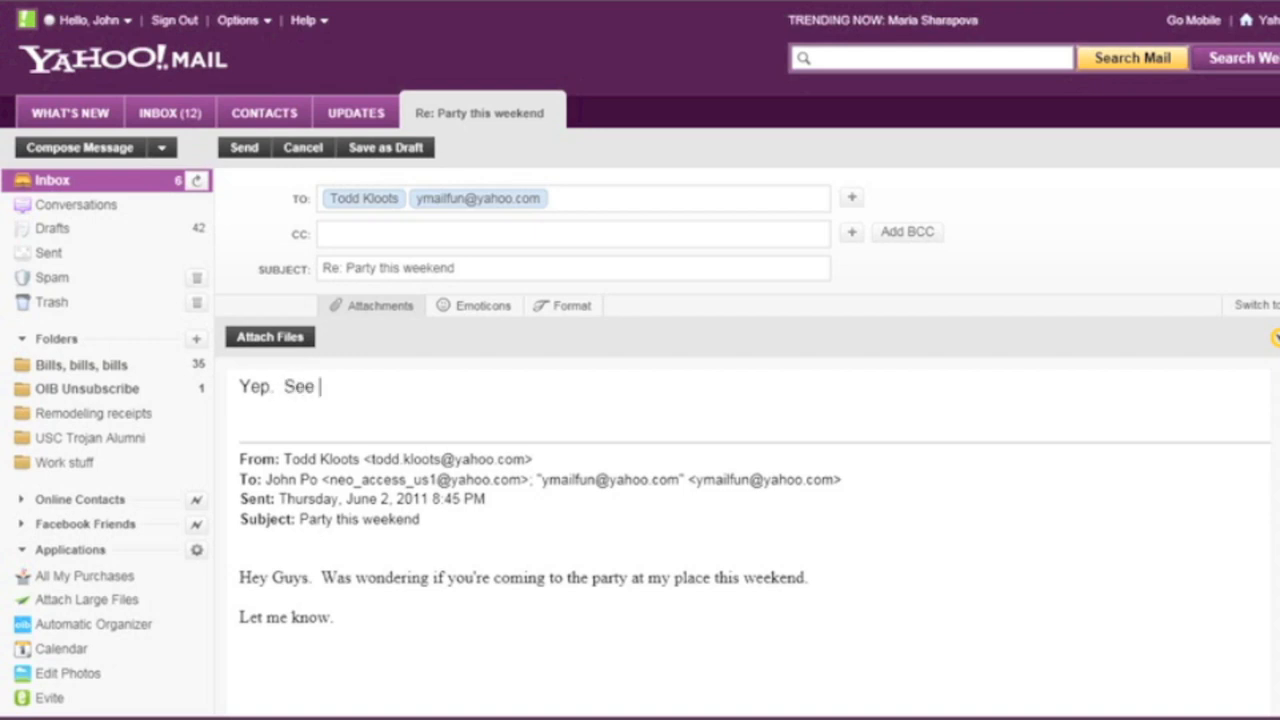
{"action": "type", "text": "you this weeken"}
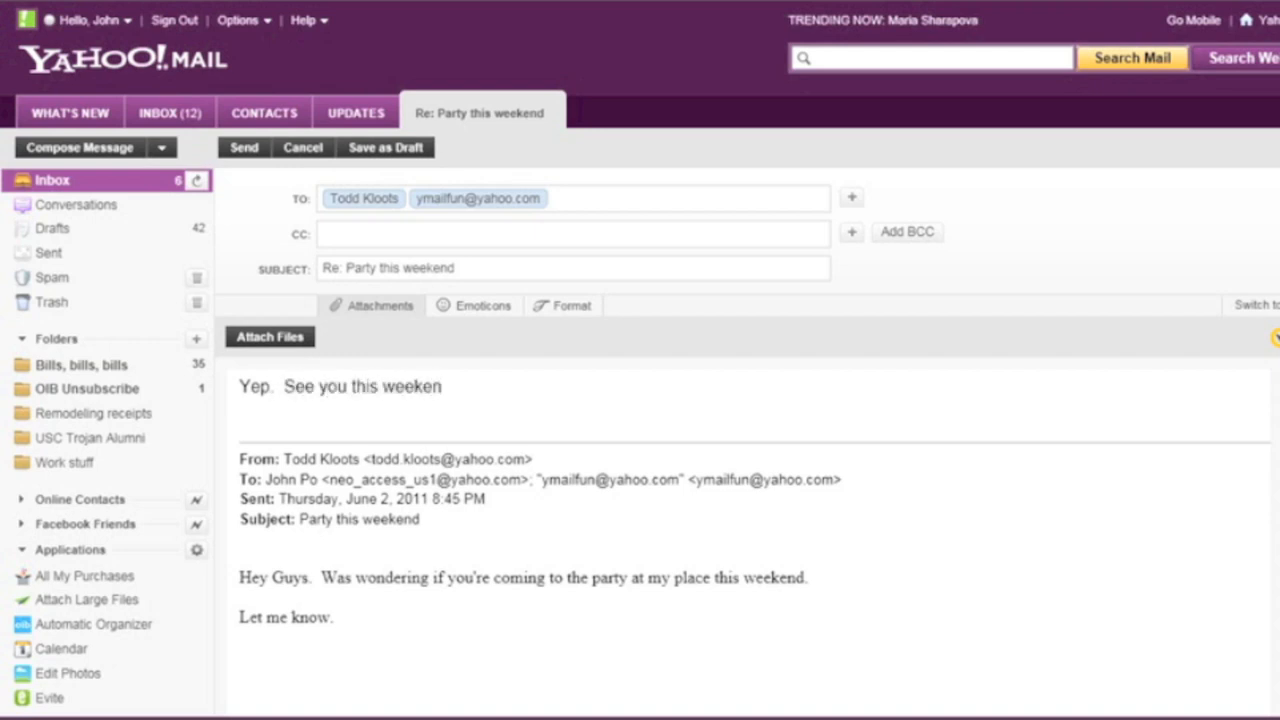
{"action": "type", "text": "d."}
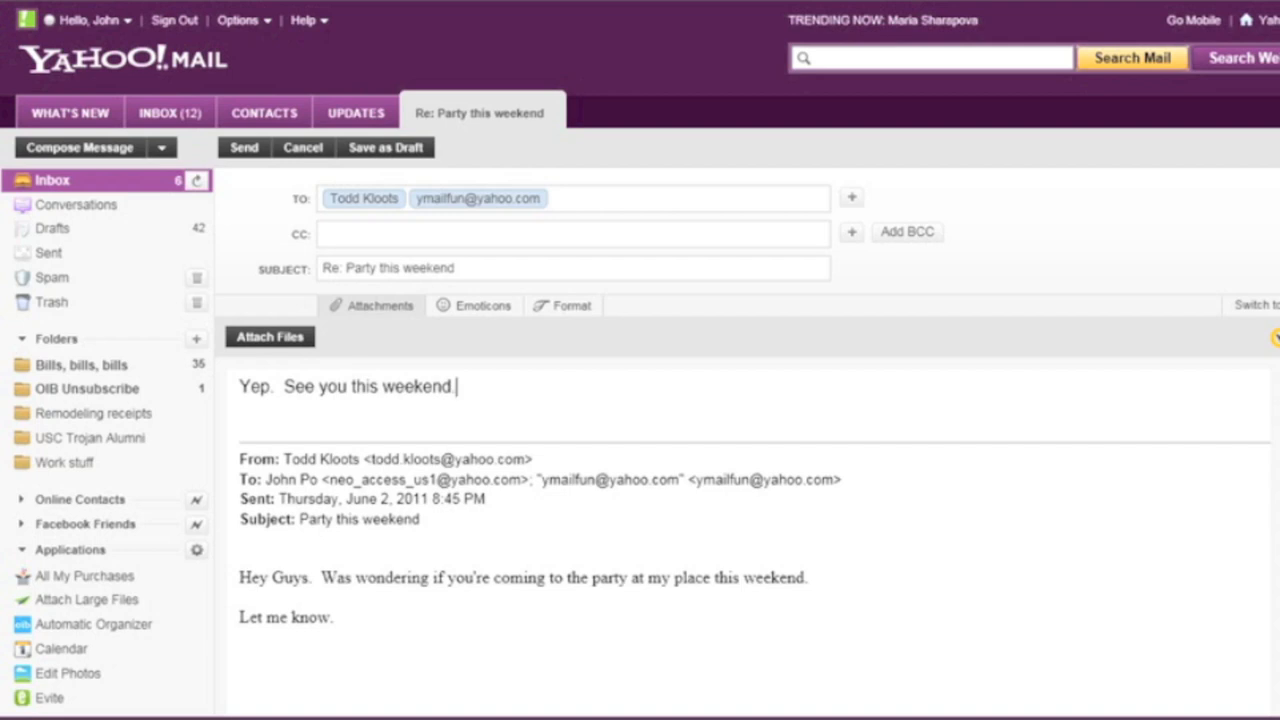
{"action": "left_click", "coordinate": [243, 147]}
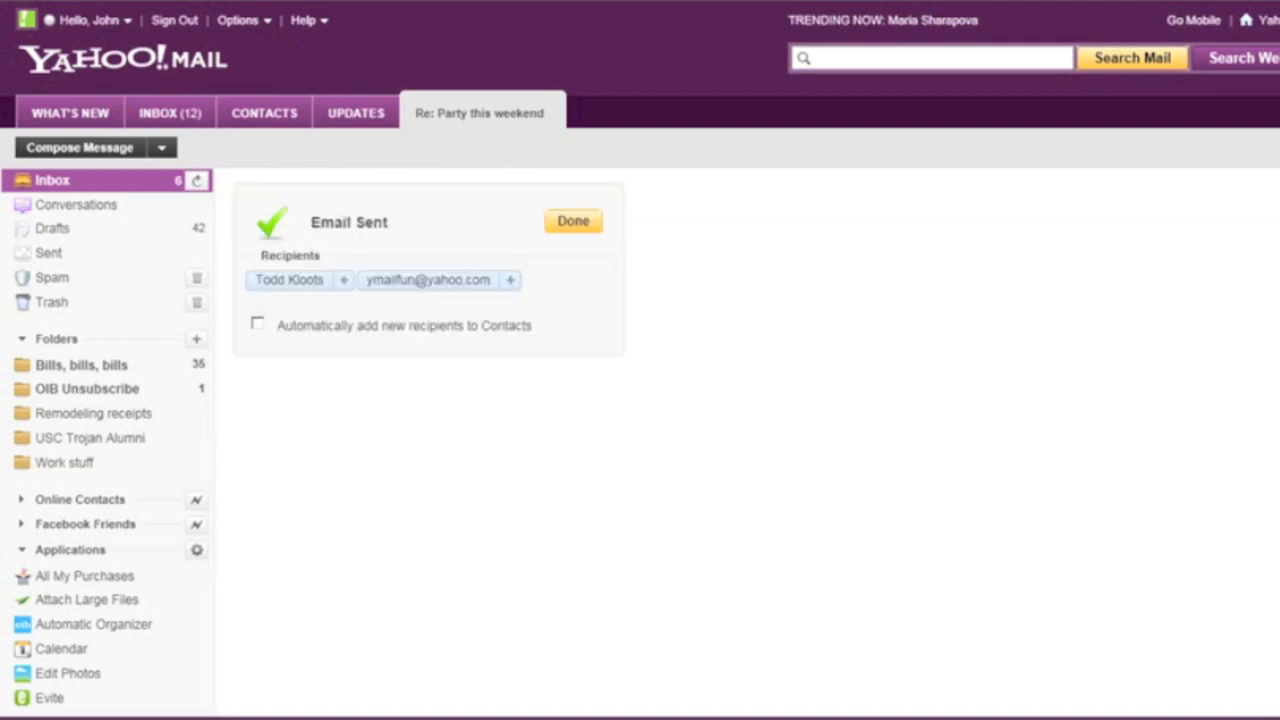